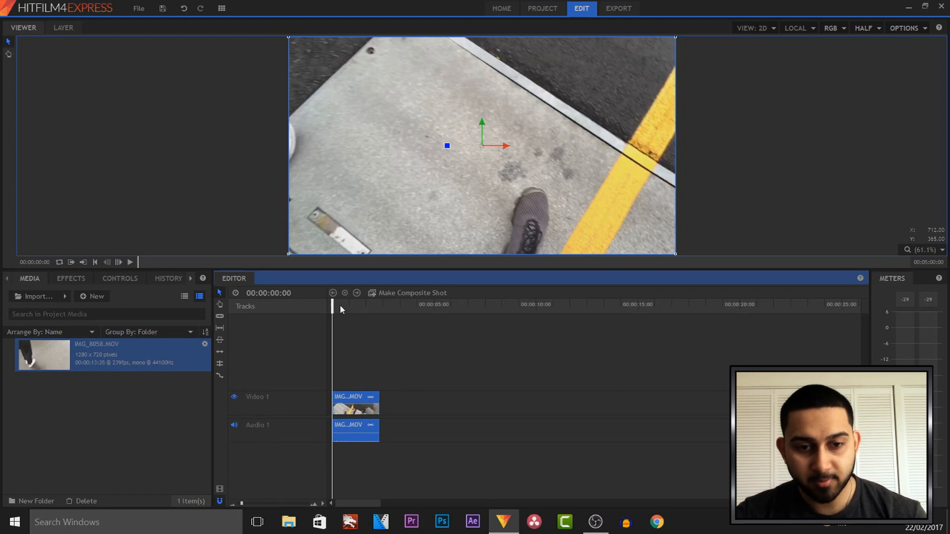
mouse_move(134, 268)
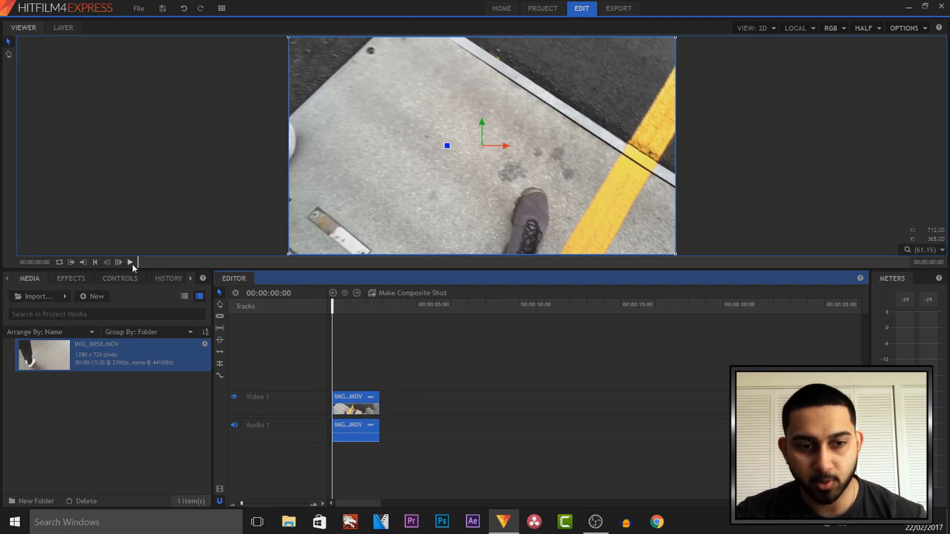
- Play the walking clip and pause at about 00:00:01:22, the intended split point
click(130, 261)
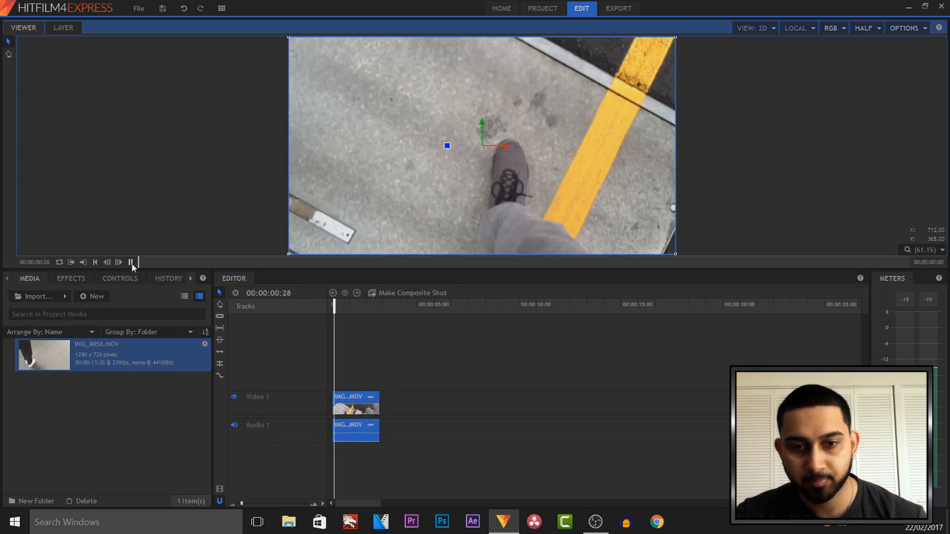
click(131, 261)
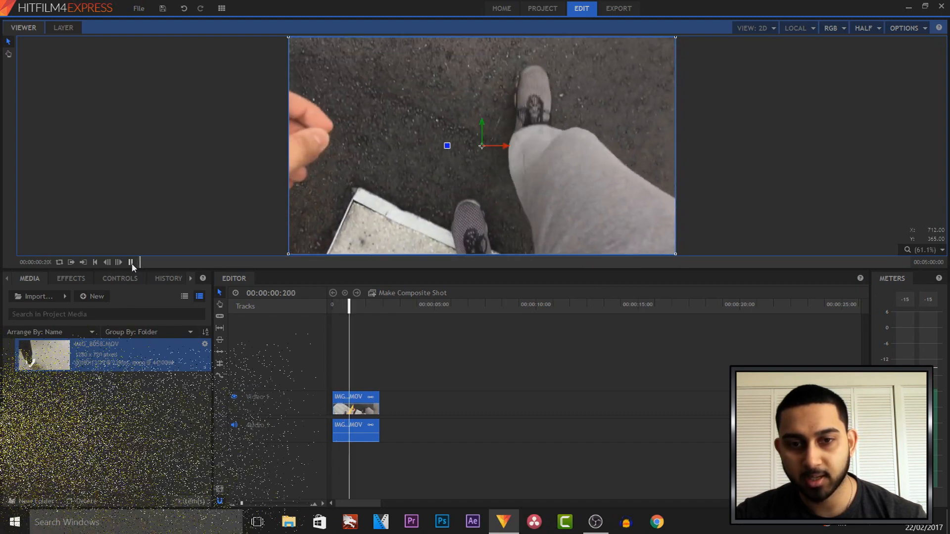
click(131, 261)
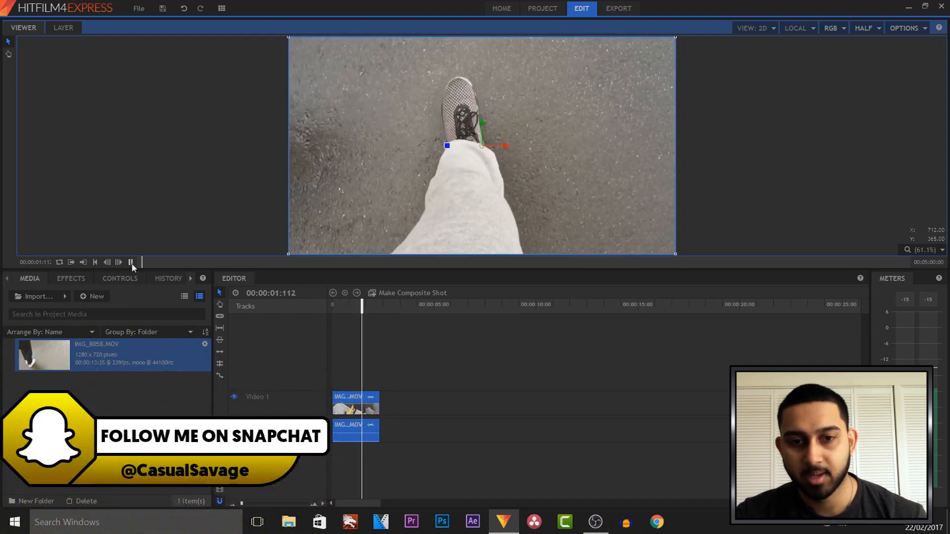
click(130, 261)
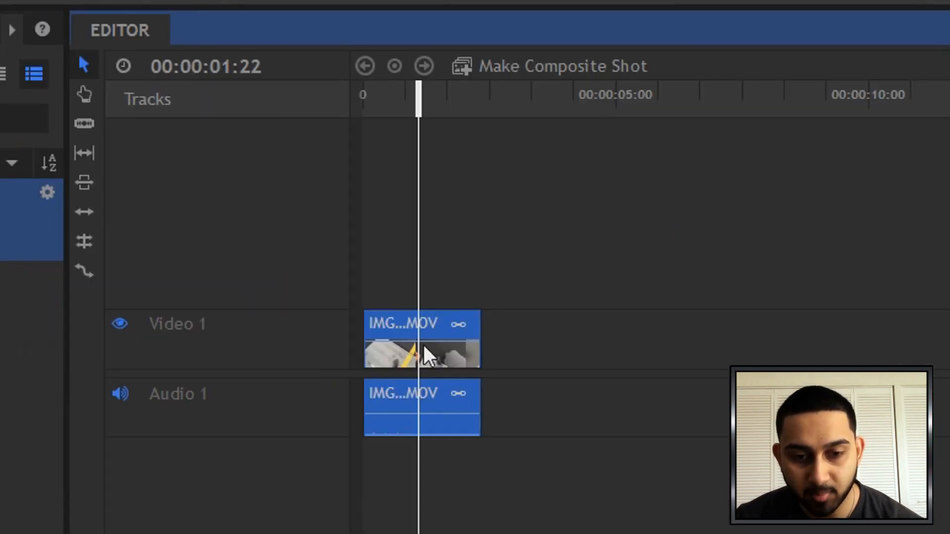
- Slice the walking clip at the playhead and select the resulting second piece
click(83, 124)
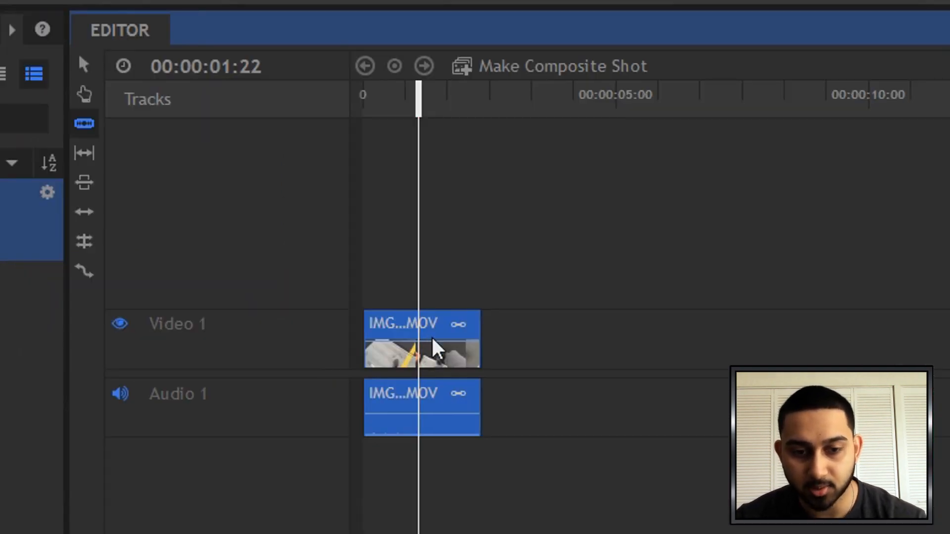
mouse_move(85, 124)
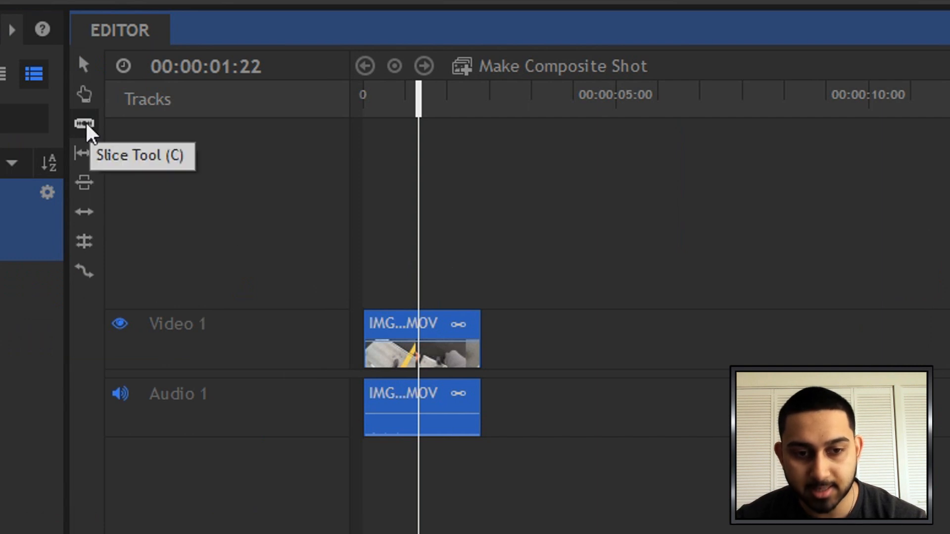
click(84, 124)
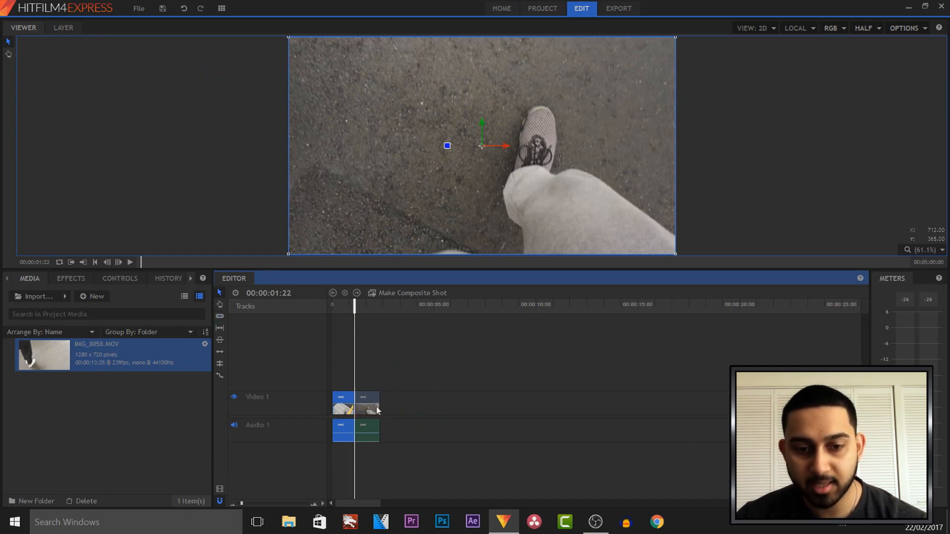
click(363, 402)
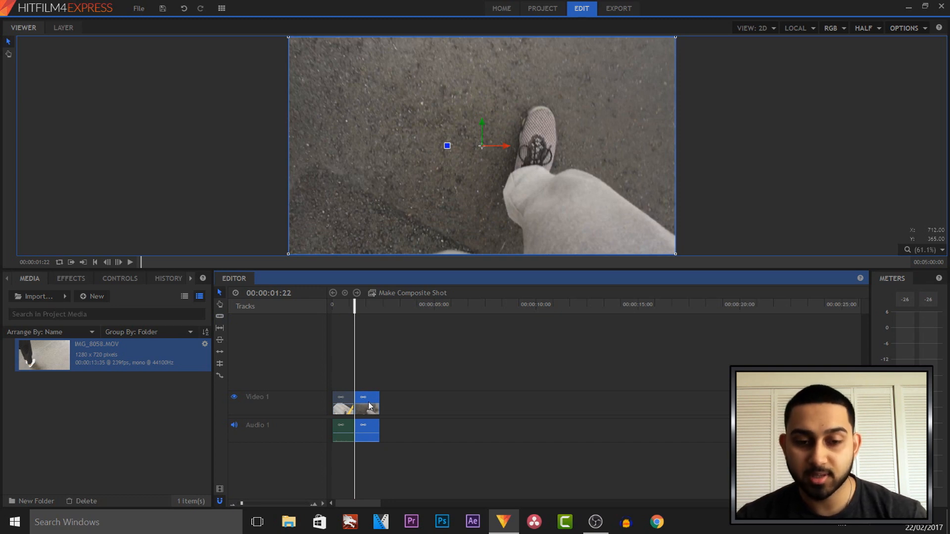
- Open Speed/Duration for the second clip piece from its right-click menu and start entering a speed
right_click(368, 406)
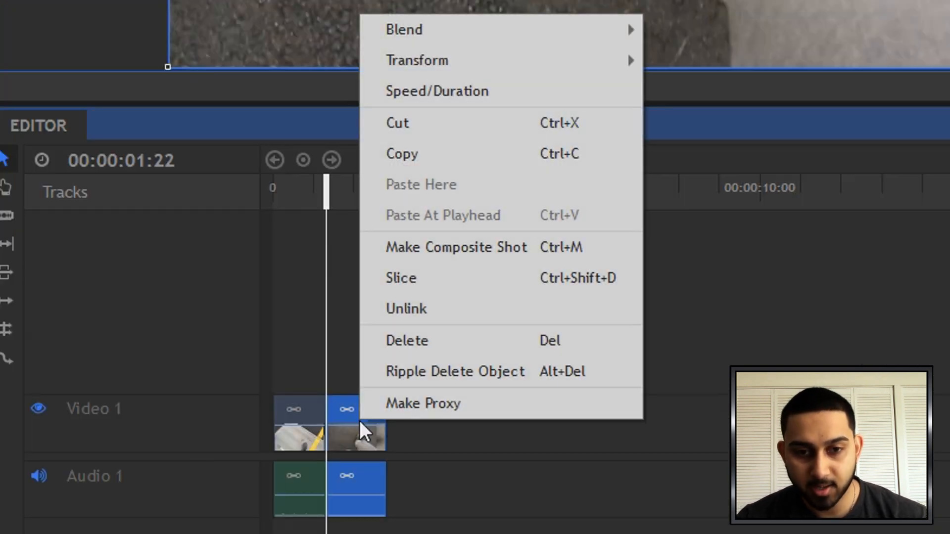
click(455, 248)
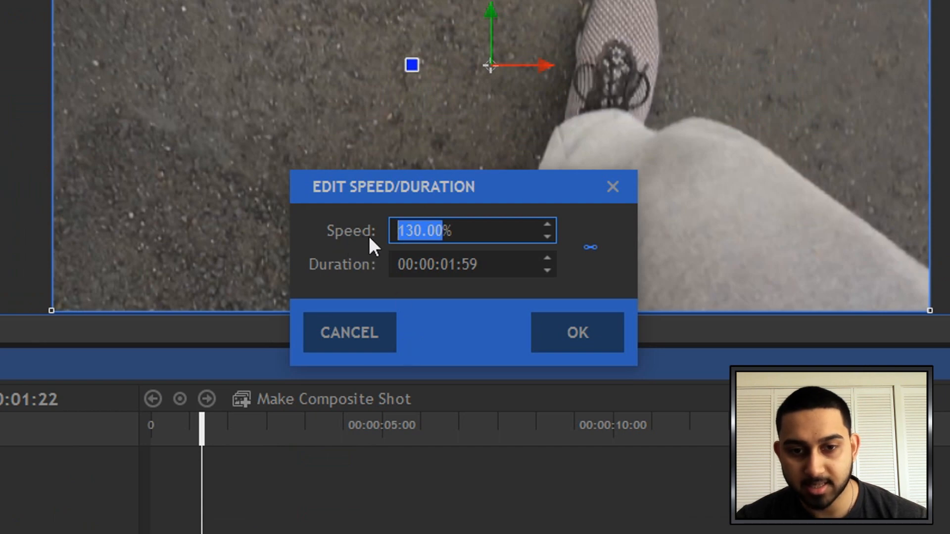
mouse_move(561, 312)
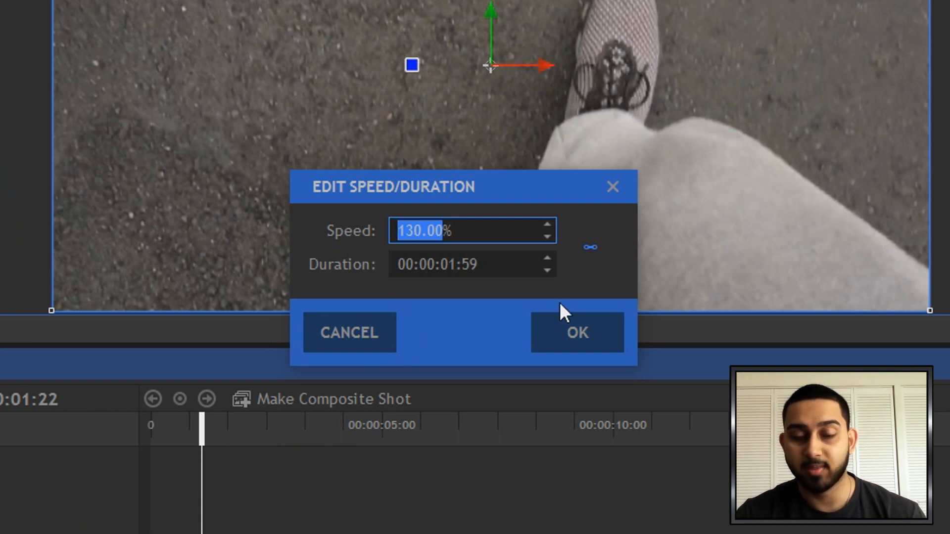
mouse_move(382, 274)
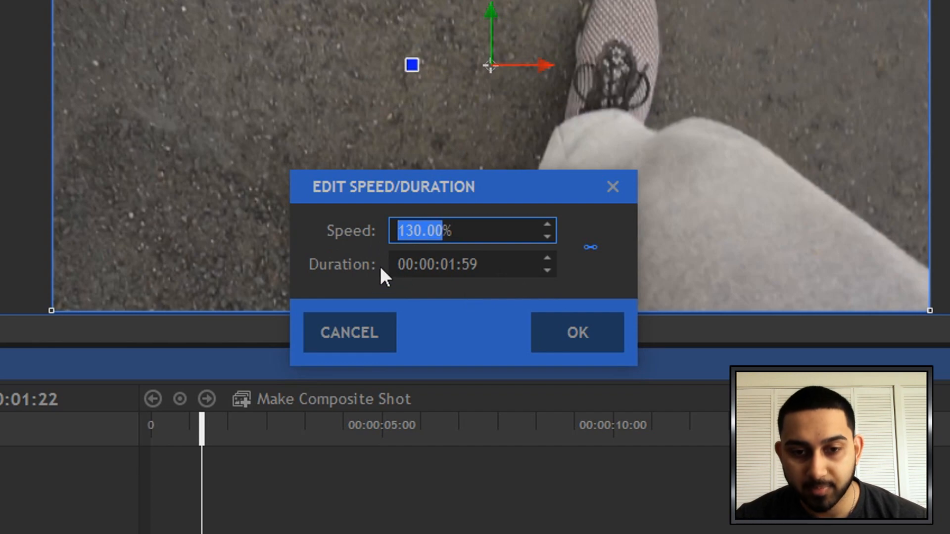
mouse_move(505, 294)
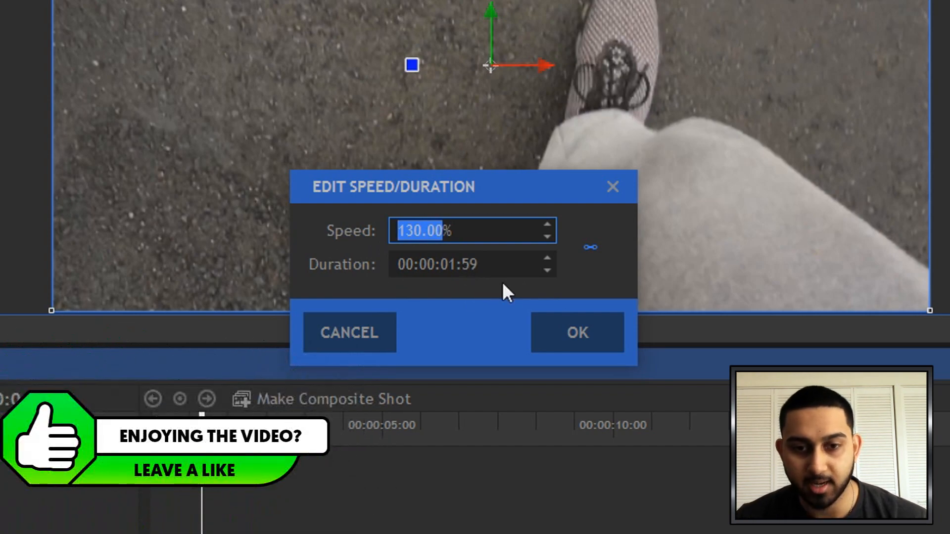
mouse_move(491, 296)
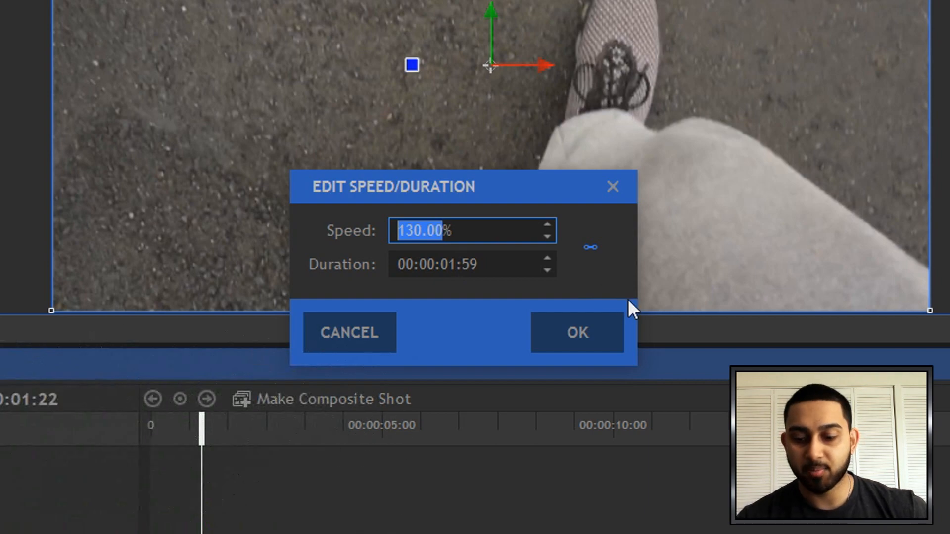
text(35)
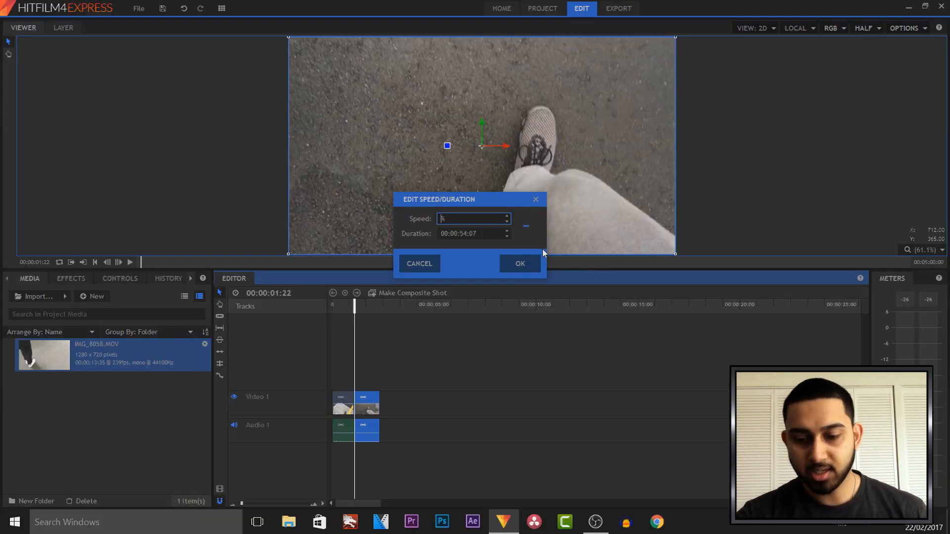
- Set the second piece's speed to 20% and confirm, stretching it to about eight seconds
text(20%)
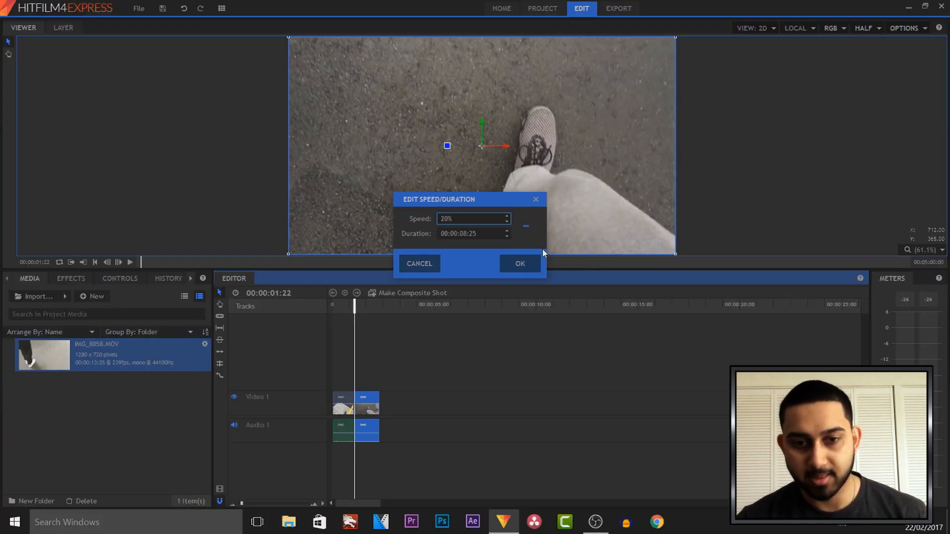
click(518, 264)
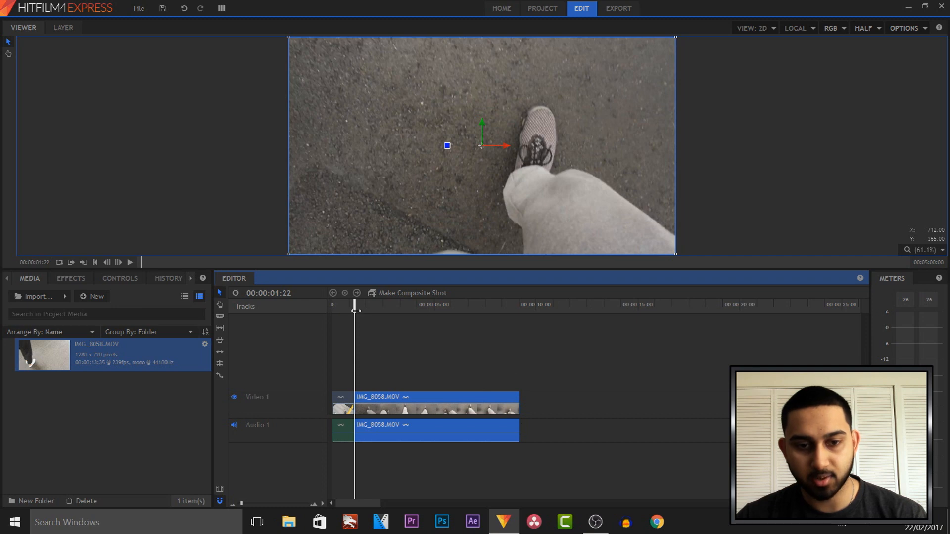
- Return the playhead to the timeline start and play the edited clip to preview the slow motion
click(129, 263)
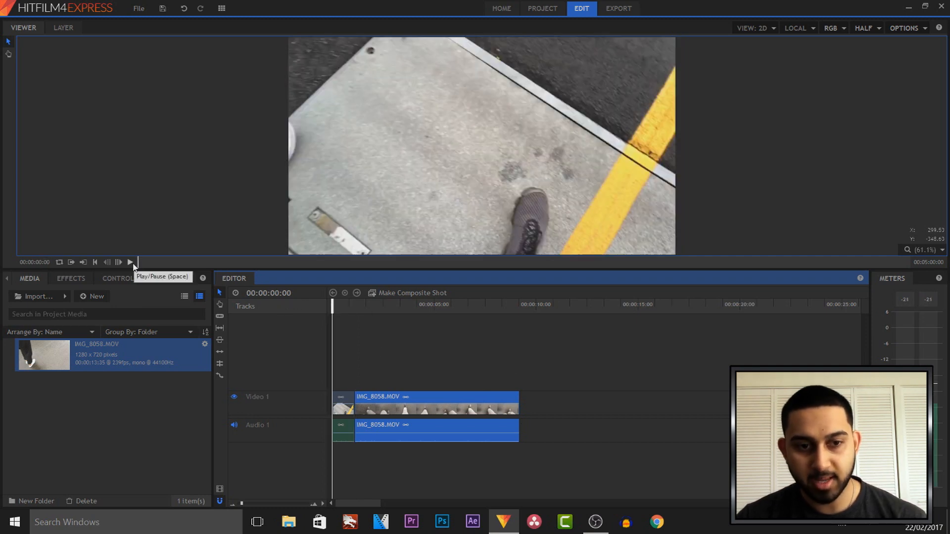
click(130, 261)
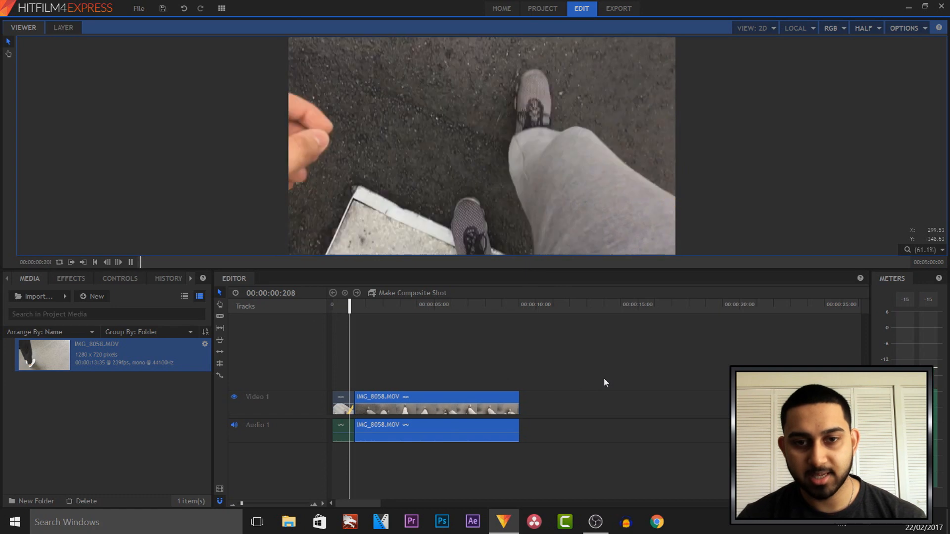